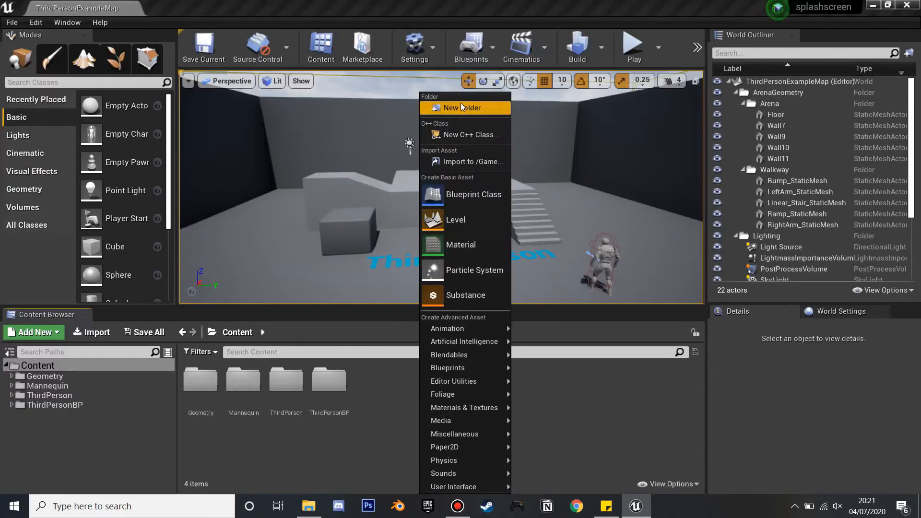
Create a UI folder in Content and import the Nintendo logo PNG into it.
left_click(462, 107)
type("UI")
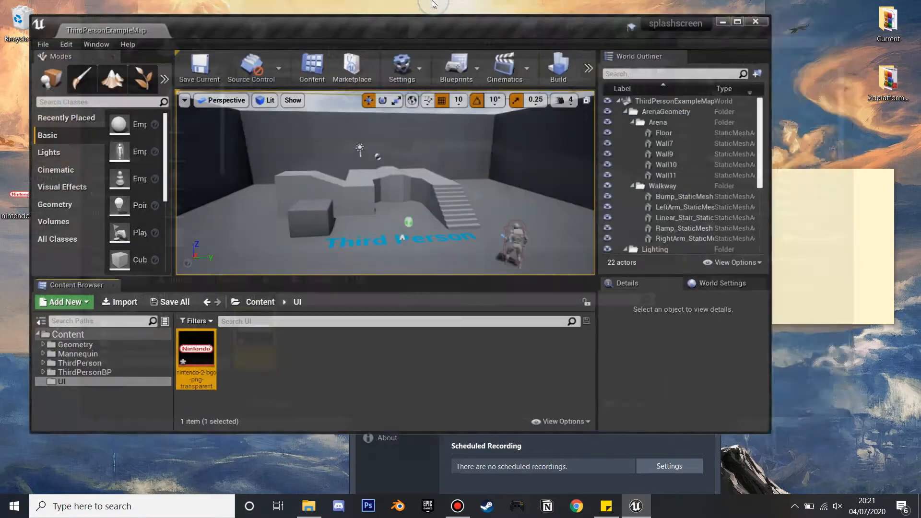
right_click(196, 358)
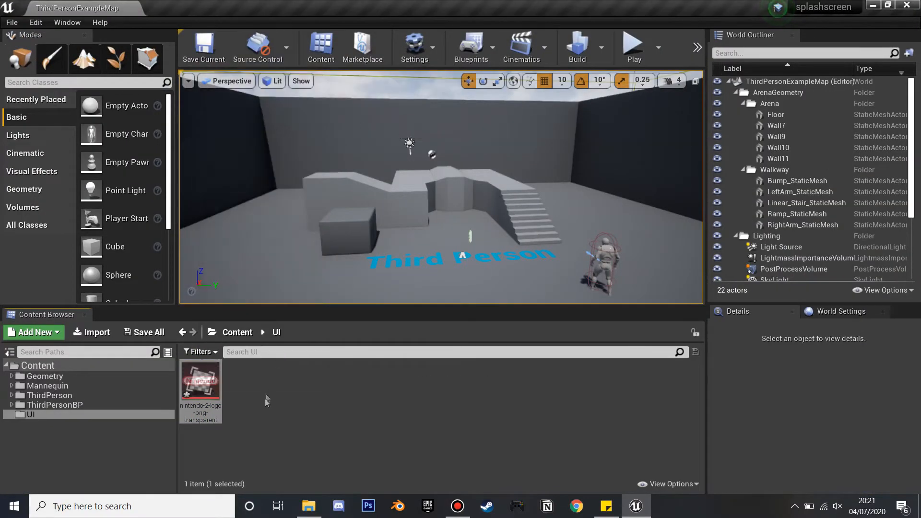
Create a Widget Blueprint named splash in the UI folder and open it in the designer.
left_click(34, 332)
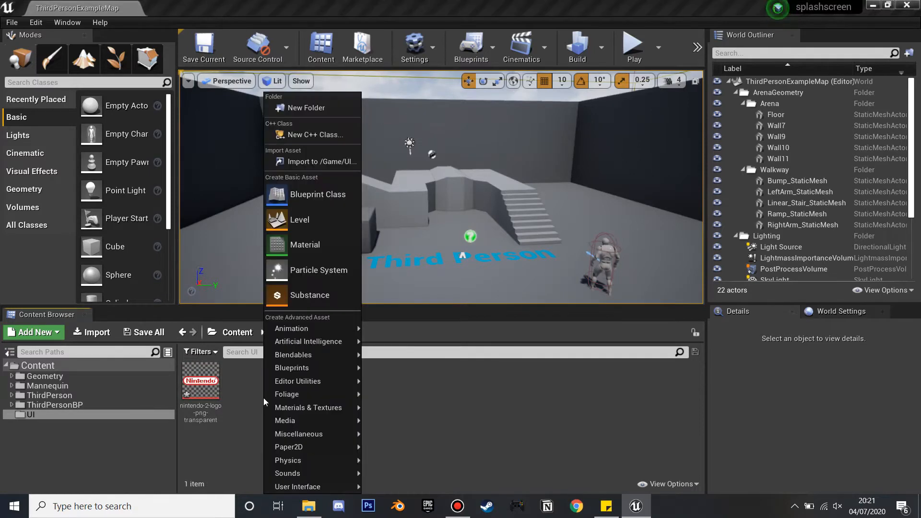
mouse_move(298, 487)
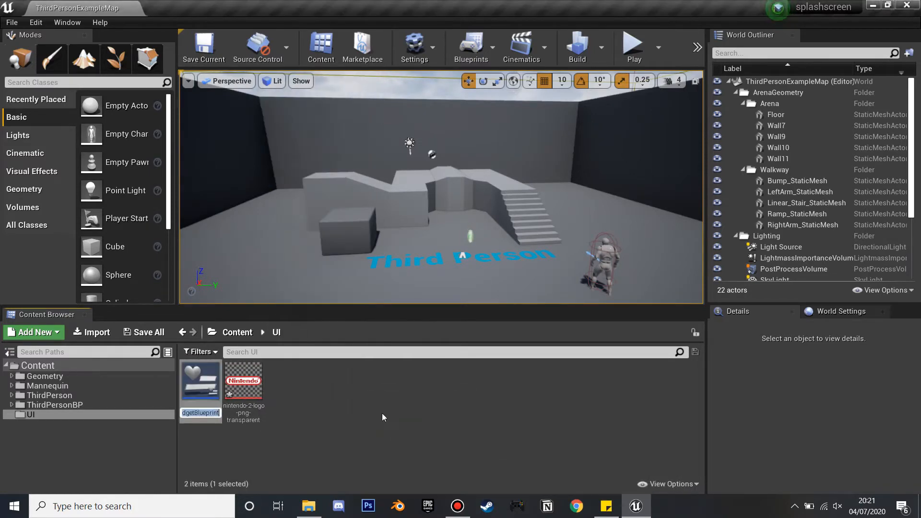
type("splash")
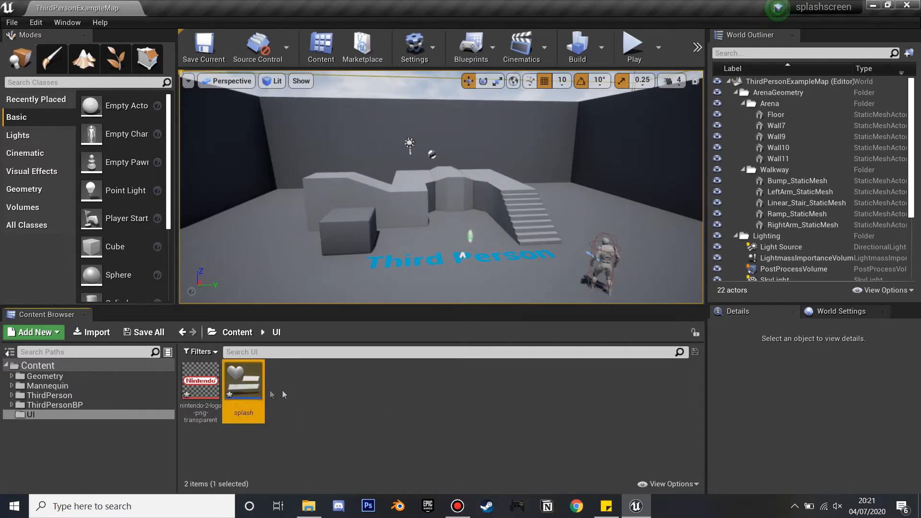
double_click(244, 381)
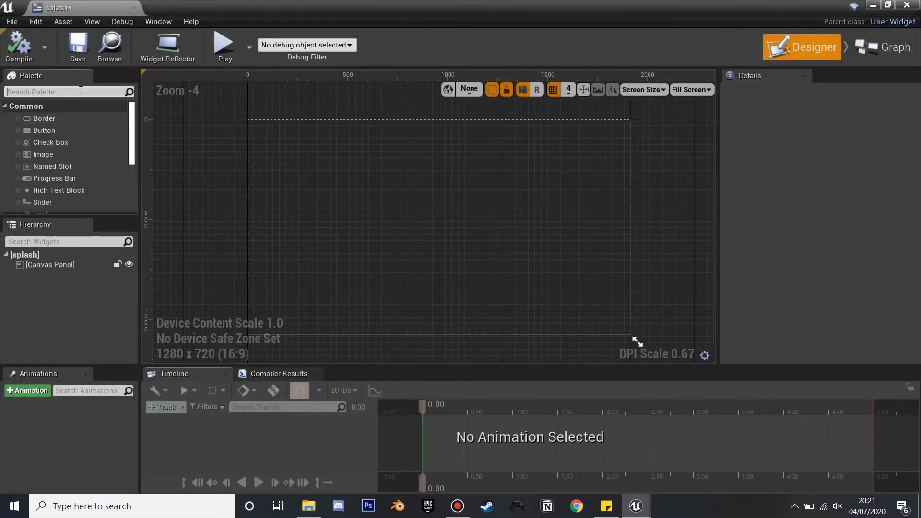
Add an Image element from the Palette to the canvas and enlarge it.
type("imag")
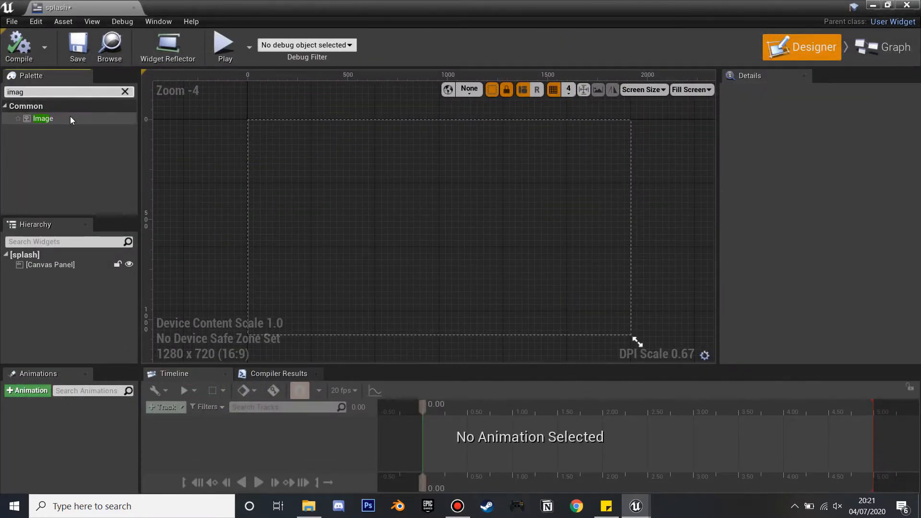
left_click_drag(43, 118, 365, 187)
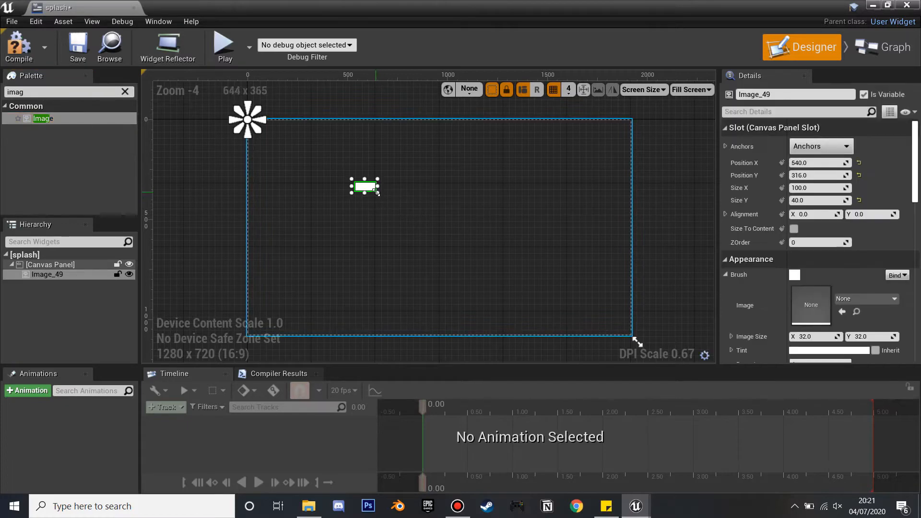
left_click_drag(376, 199, 492, 238)
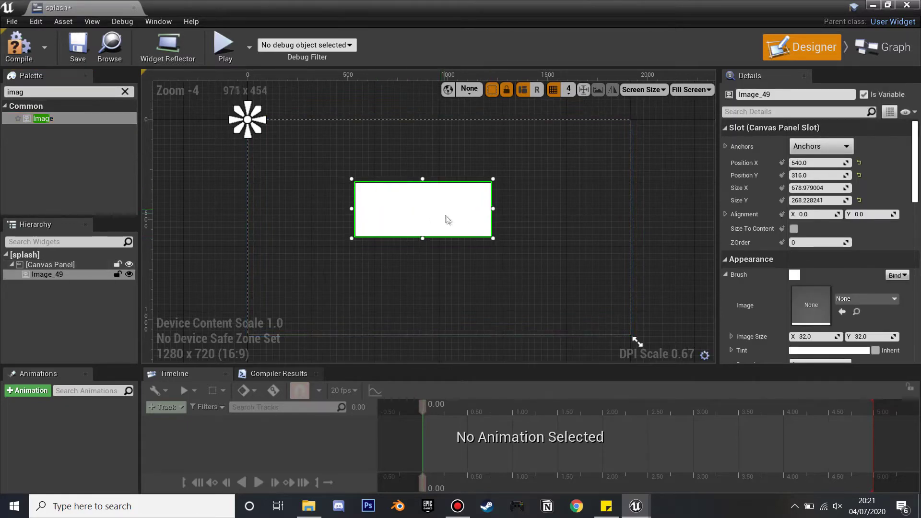
left_click_drag(424, 210, 433, 221)
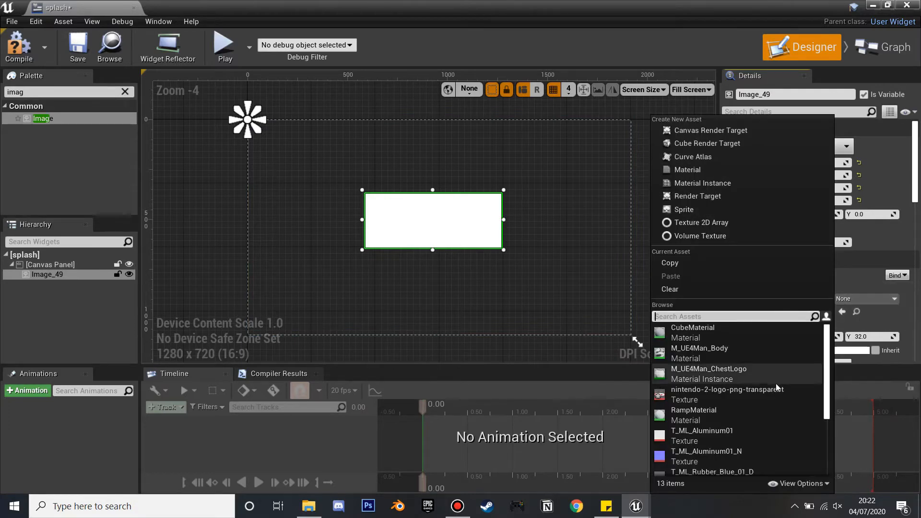
Set the image's brush to the Nintendo texture, make it larger and centre it.
left_click(728, 390)
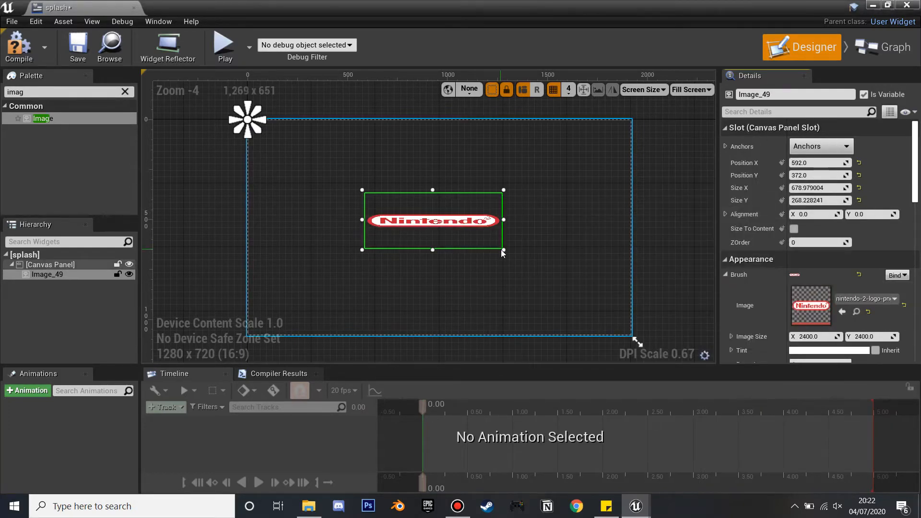
left_click_drag(502, 249, 519, 324)
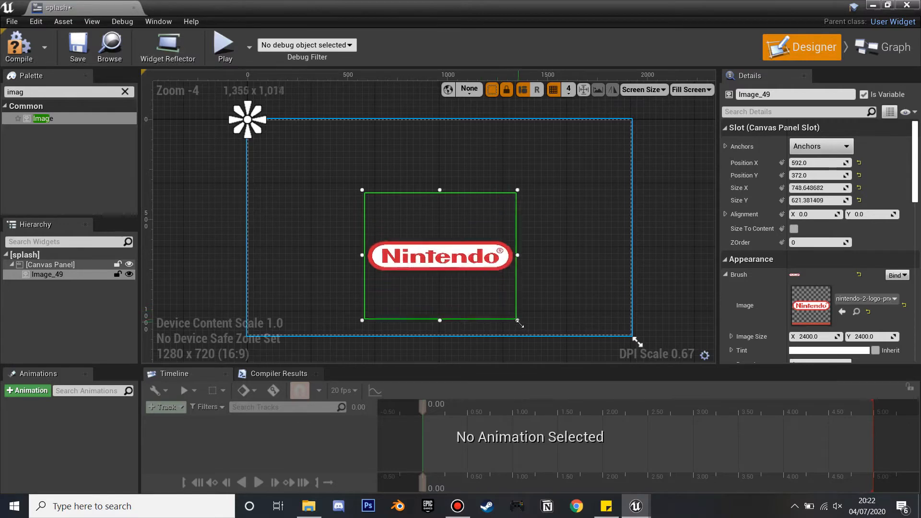
left_click_drag(518, 325, 541, 344)
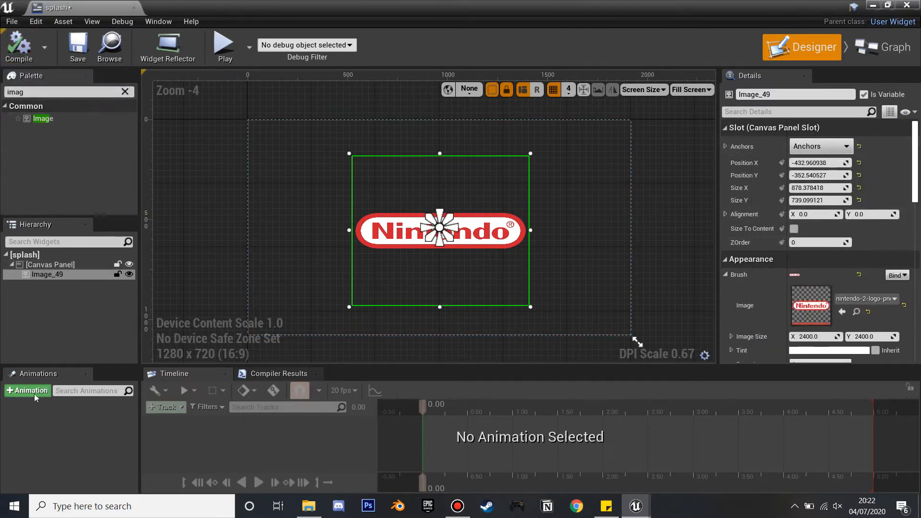
Create a widget animation named splashanim and select it for editing.
left_click(26, 390)
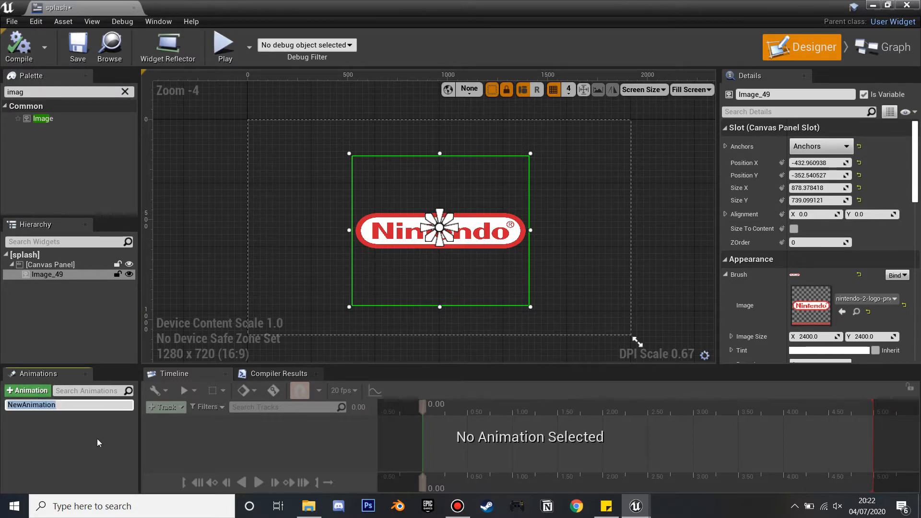
type("splashanim")
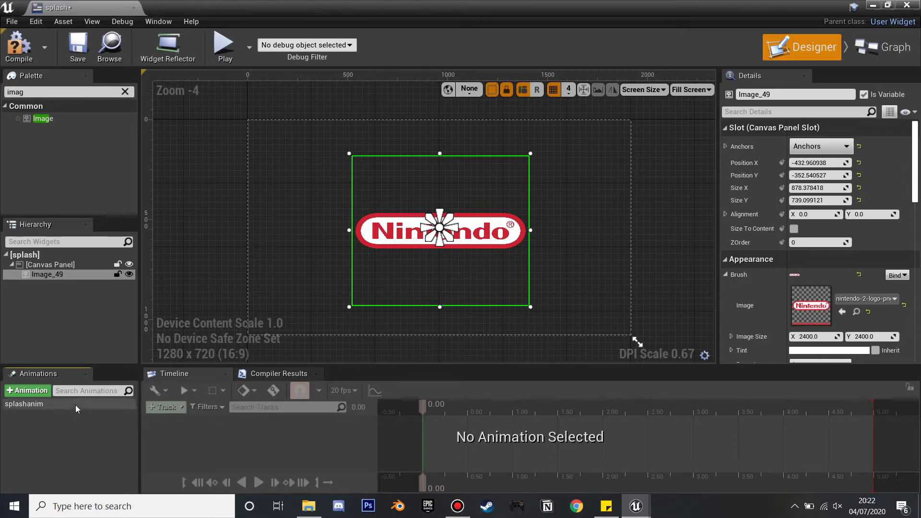
left_click(24, 404)
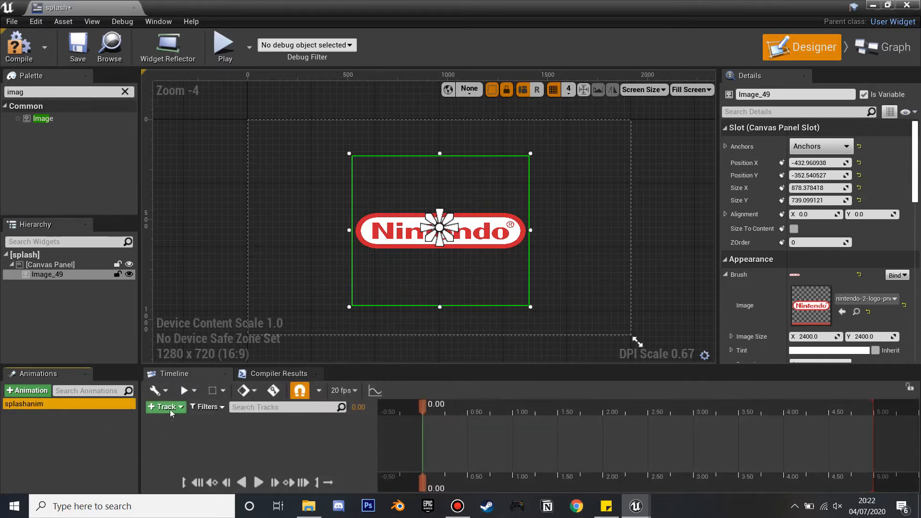
Add a track for Image_49 to splashanim and list its animatable properties.
left_click(165, 407)
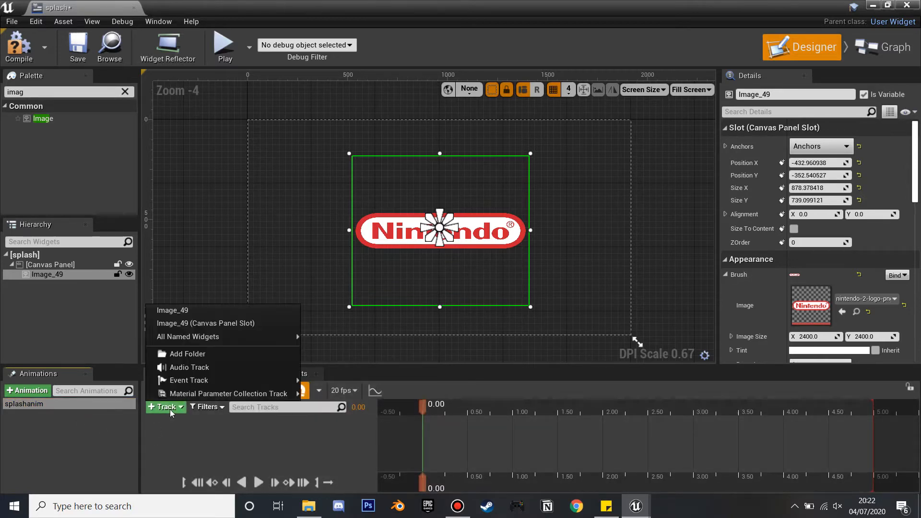
left_click(173, 310)
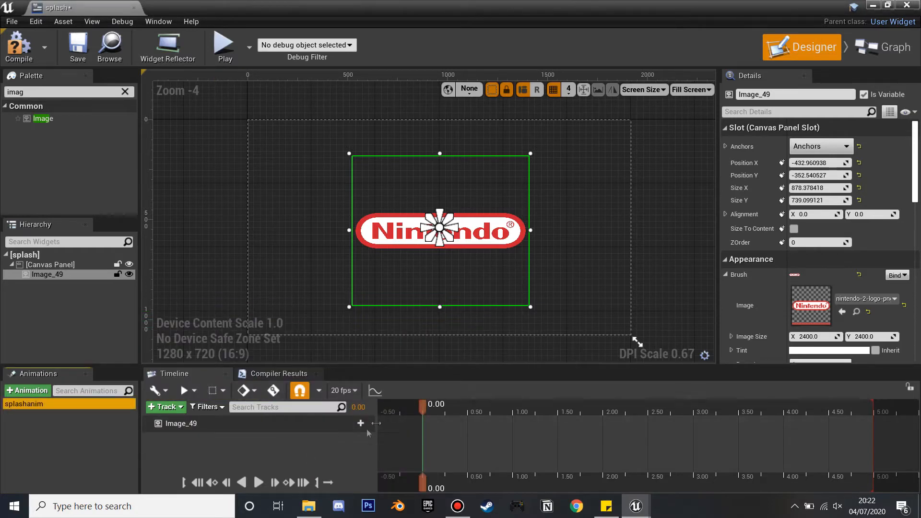
left_click(357, 423)
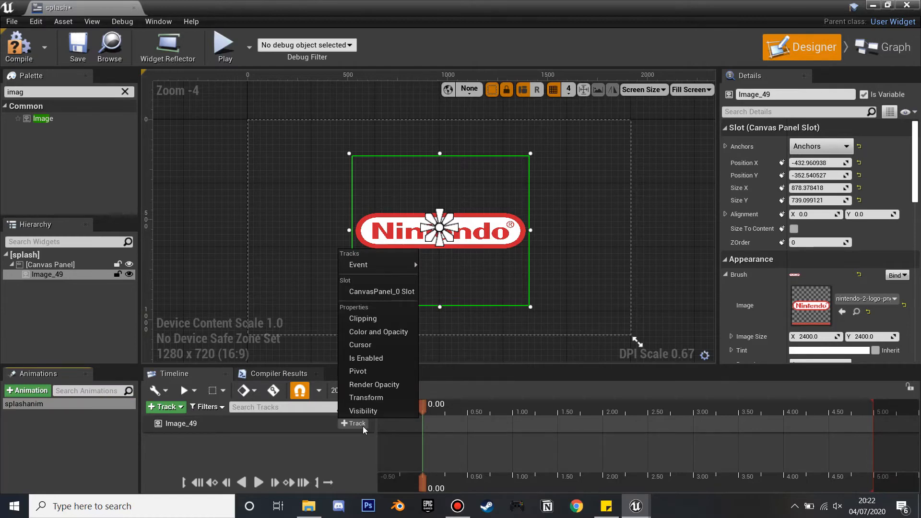
mouse_move(367, 397)
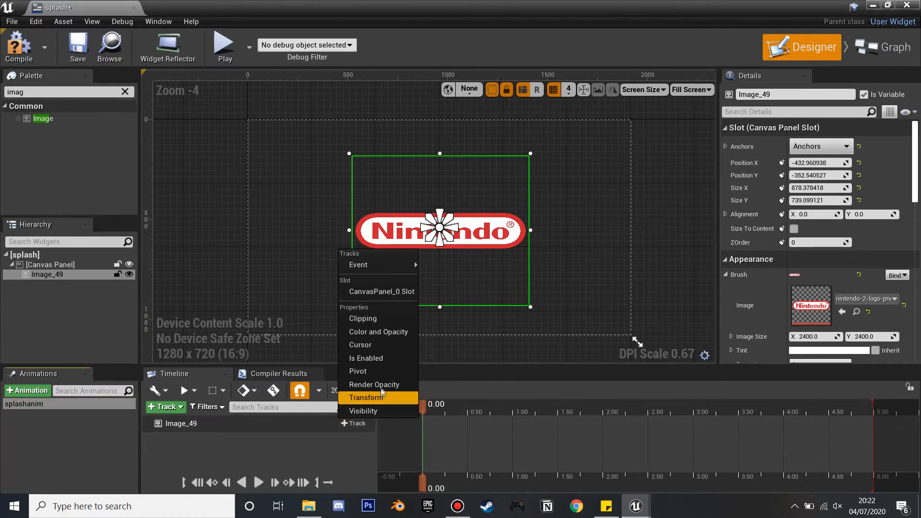
Add a Render Opacity track to Image_49 with keys at 0, about 1 and 3 seconds.
left_click(374, 383)
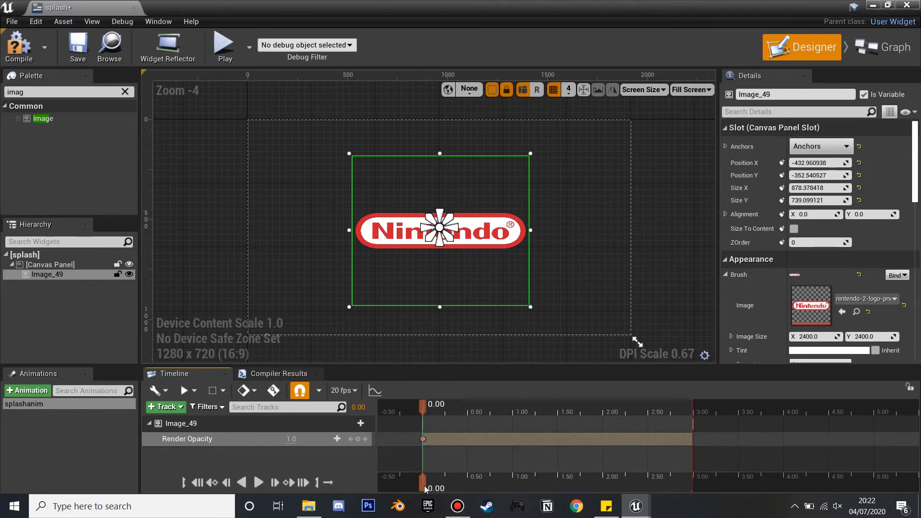
mouse_move(354, 454)
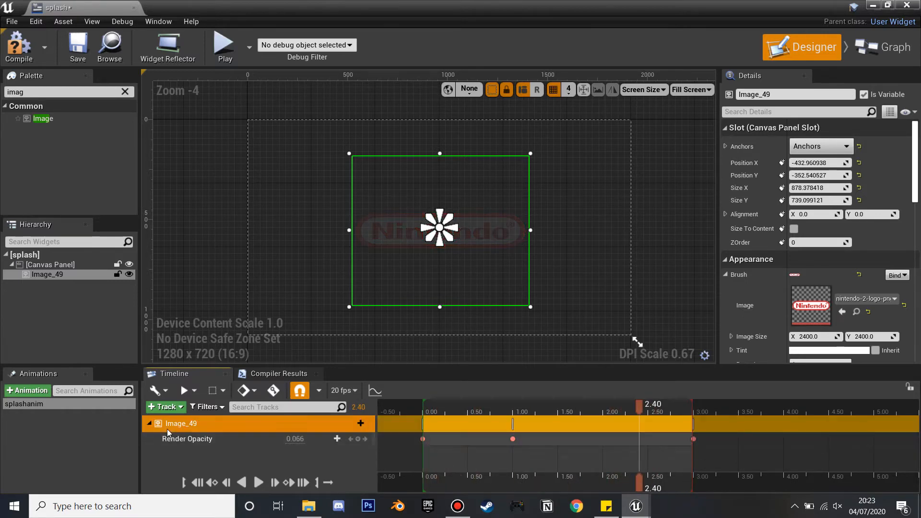
left_click(355, 423)
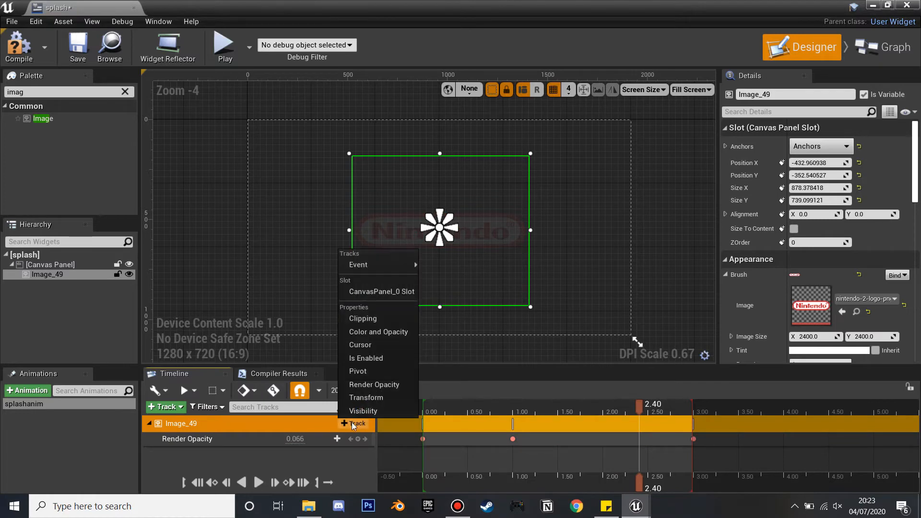
mouse_move(378, 398)
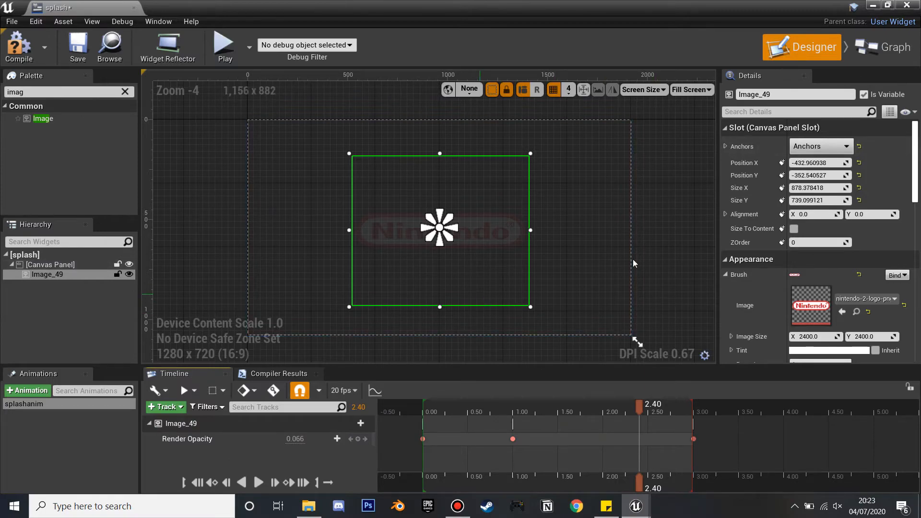
Wire Event Construct to a Play Animation node using splashanim as the animation.
left_click(884, 46)
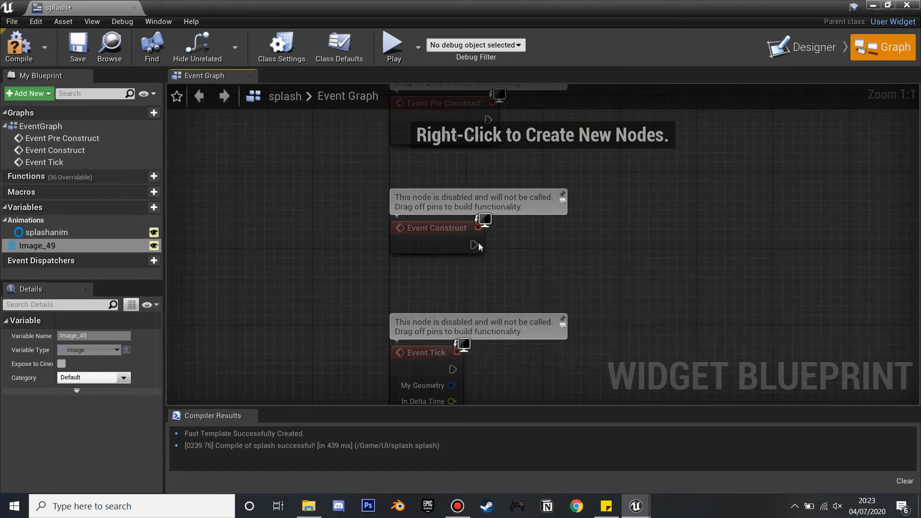
left_click_drag(479, 240, 605, 228)
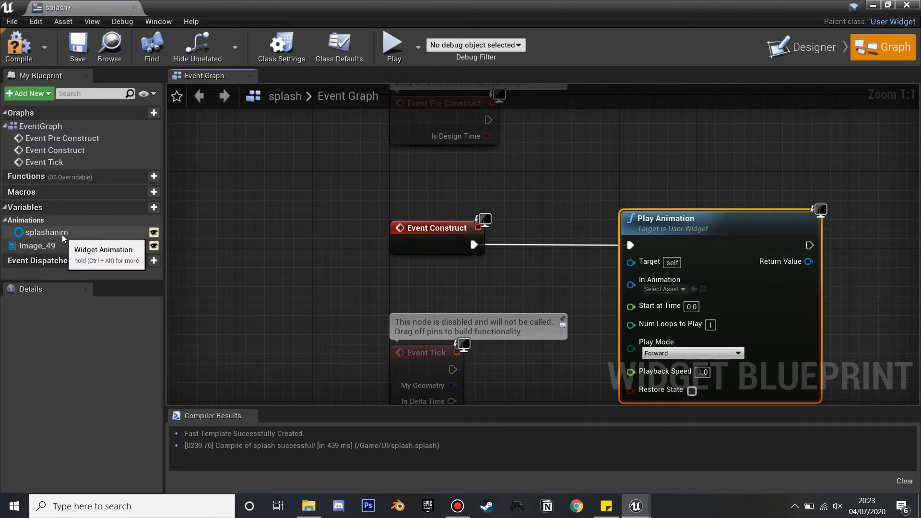
left_click(46, 232)
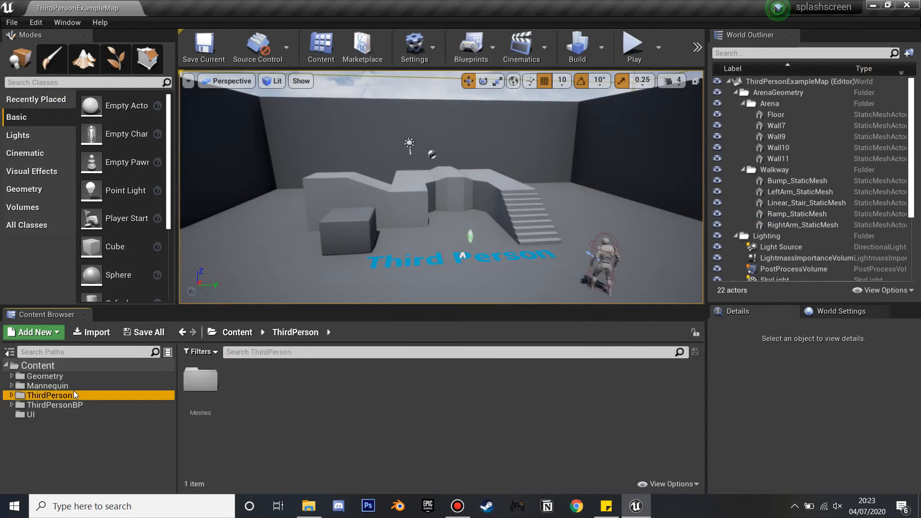
Rename ThirdPersonExampleMap to level1 and create a new level named splash in Content.
left_click(47, 385)
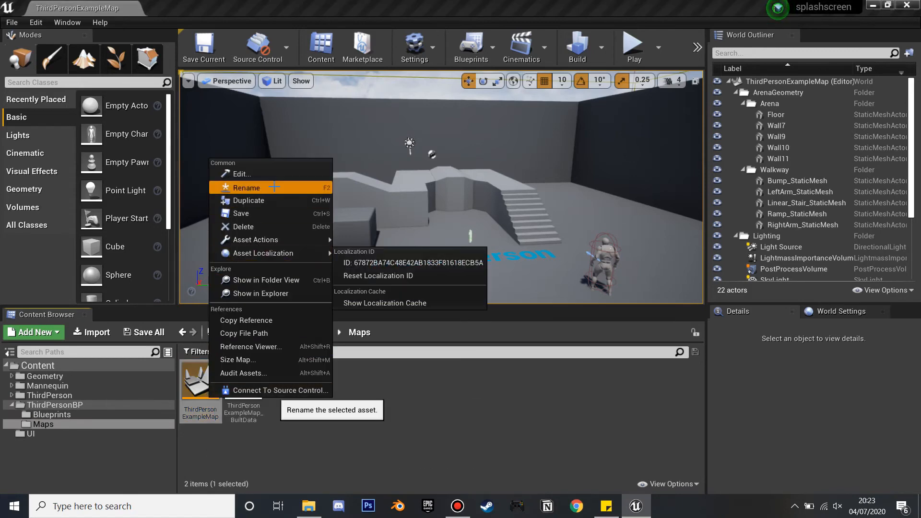
left_click(246, 188)
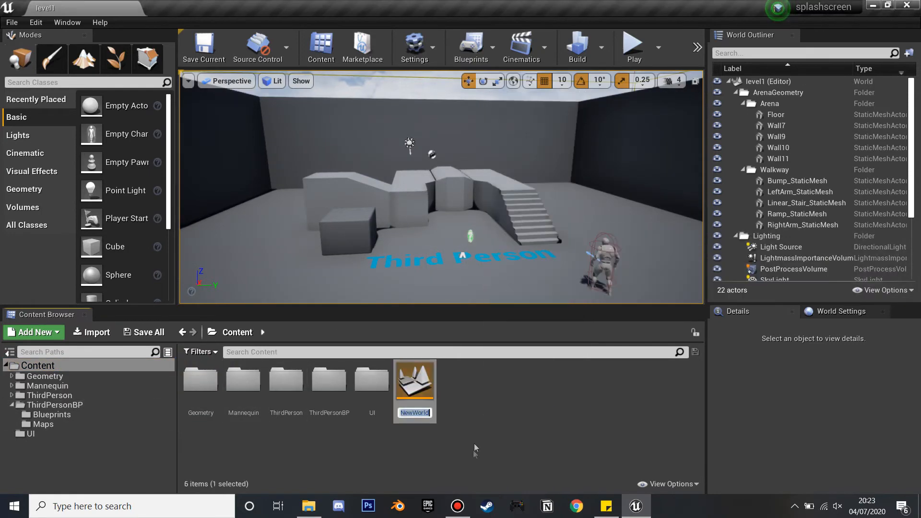
type("splash")
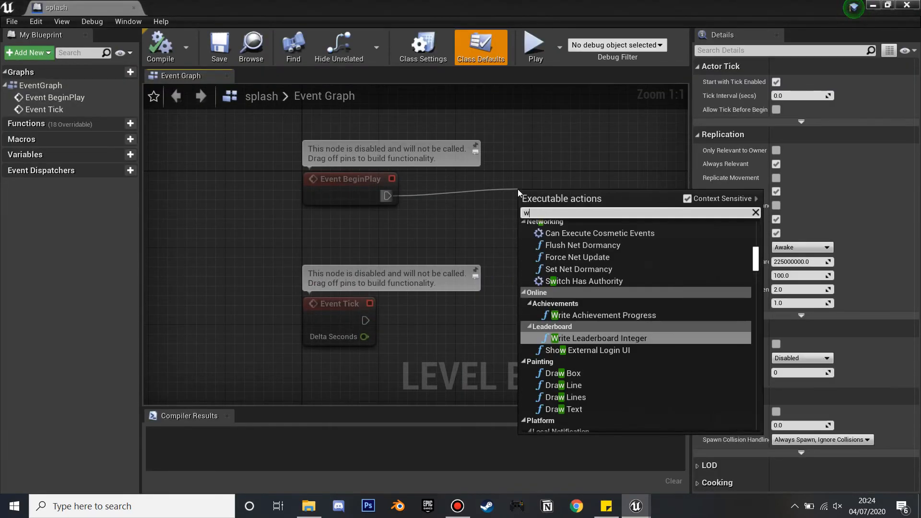
After BeginPlay, create the splash widget and add it to the viewport.
type("idget")
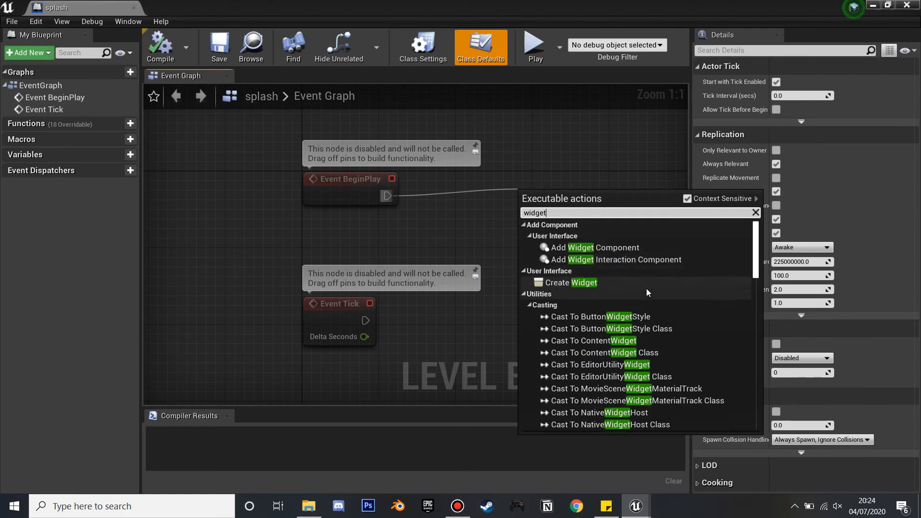
left_click(584, 283)
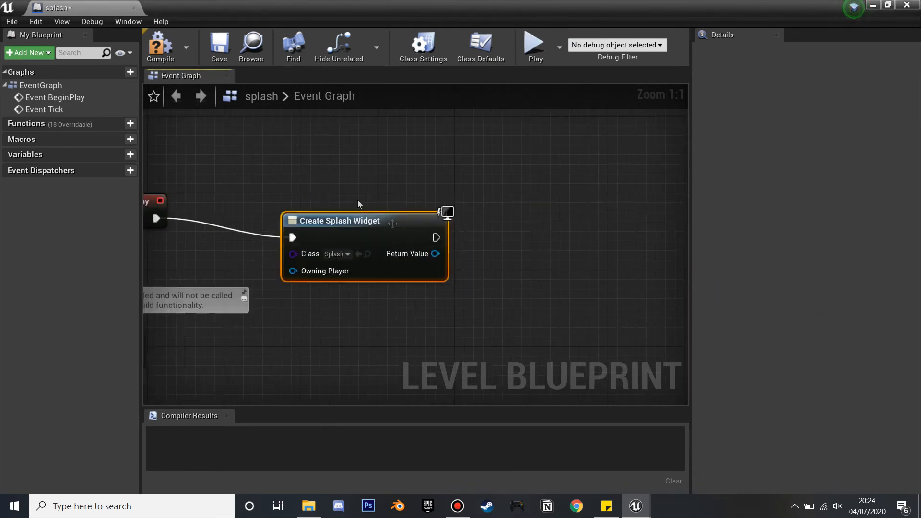
left_click_drag(431, 253, 547, 258)
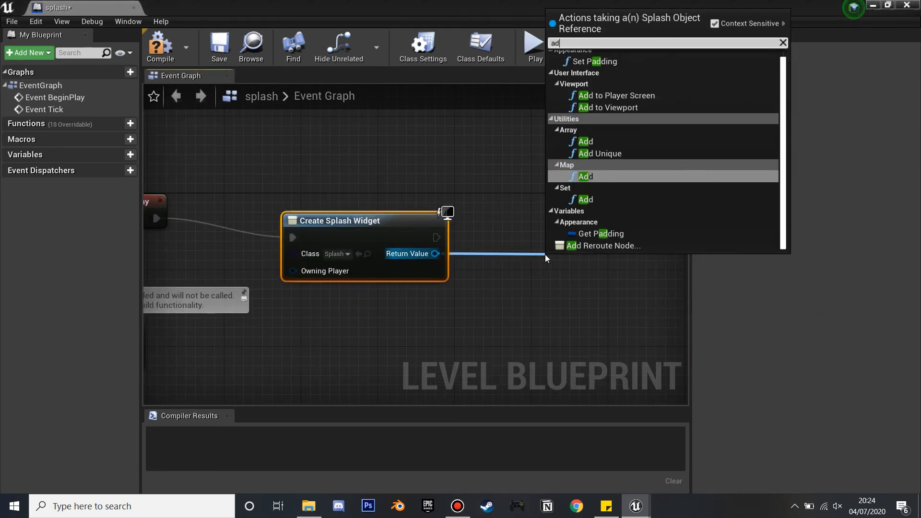
left_click(611, 108)
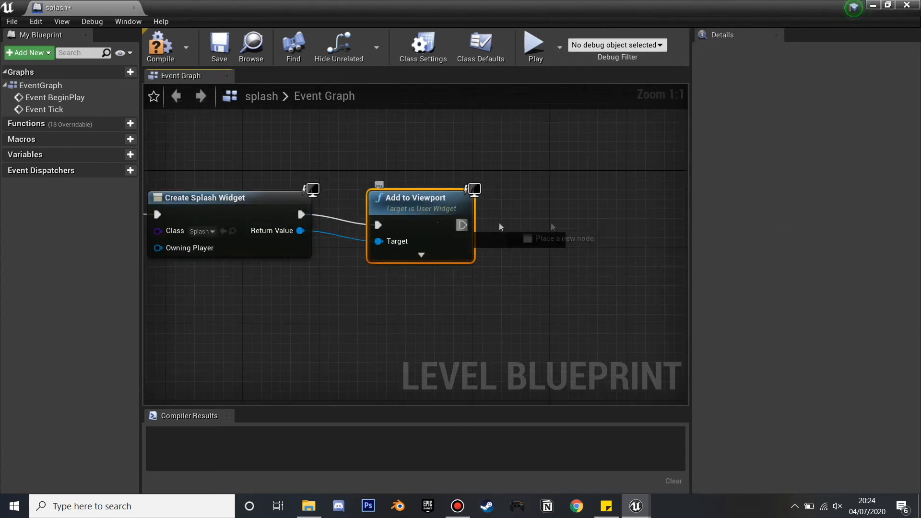
Add a 4.0 second Delay, then Open Level level1, and play-test the splash level.
type("delayu")
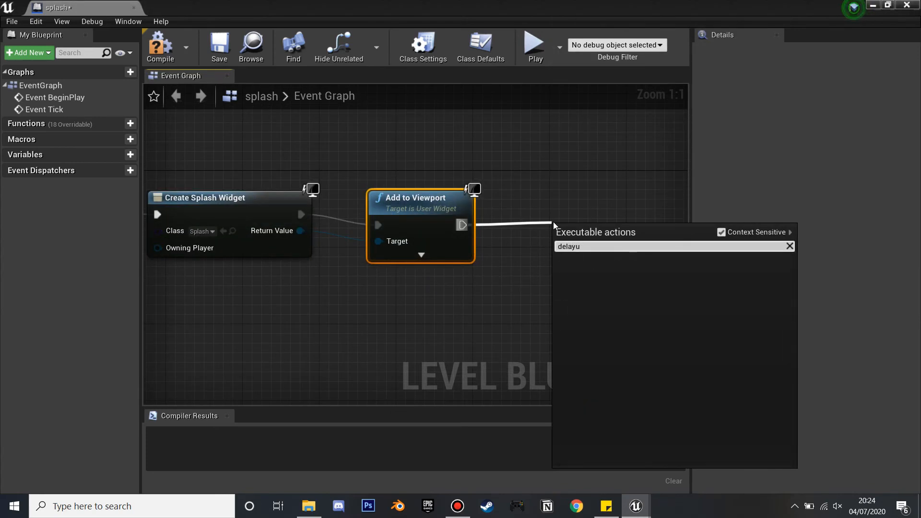
left_click(568, 246)
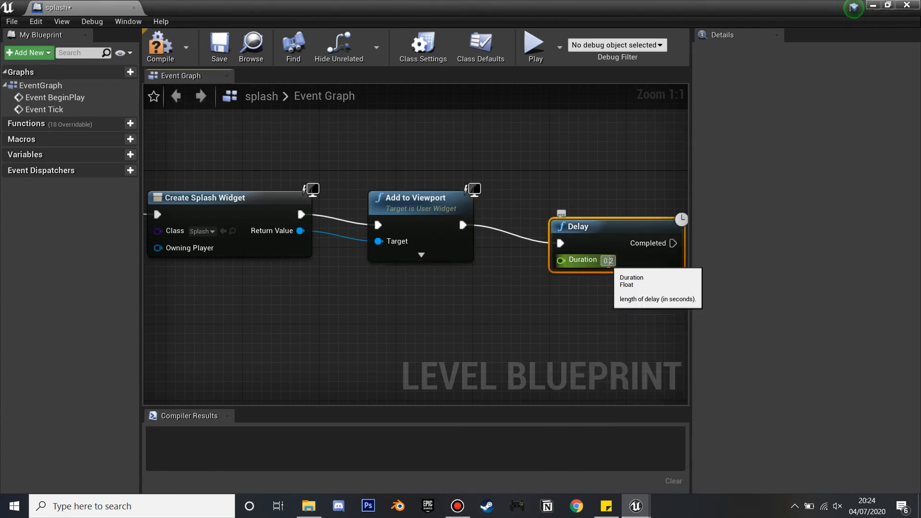
type("4.0")
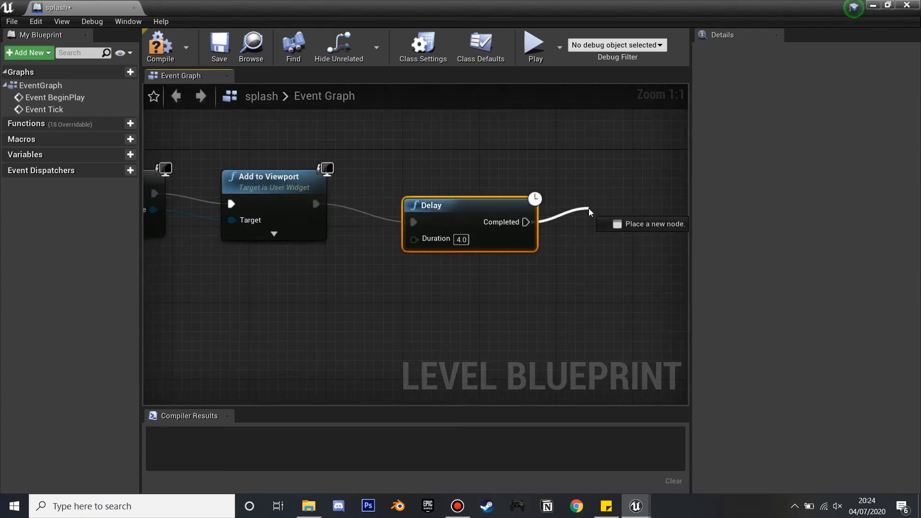
left_click(642, 223)
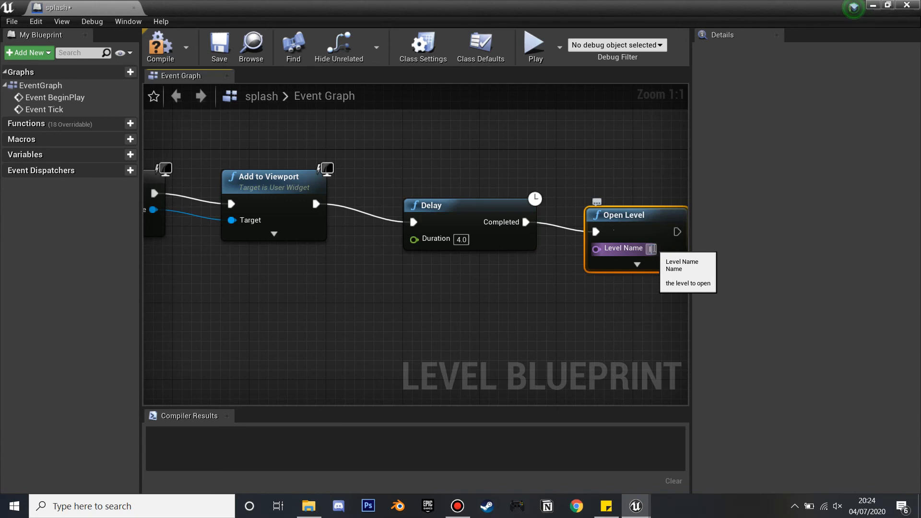
type("level1")
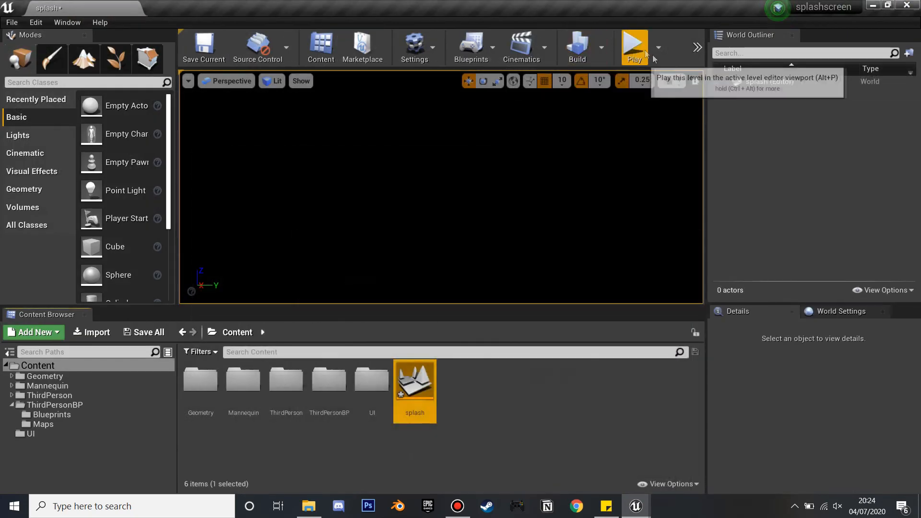
left_click(634, 45)
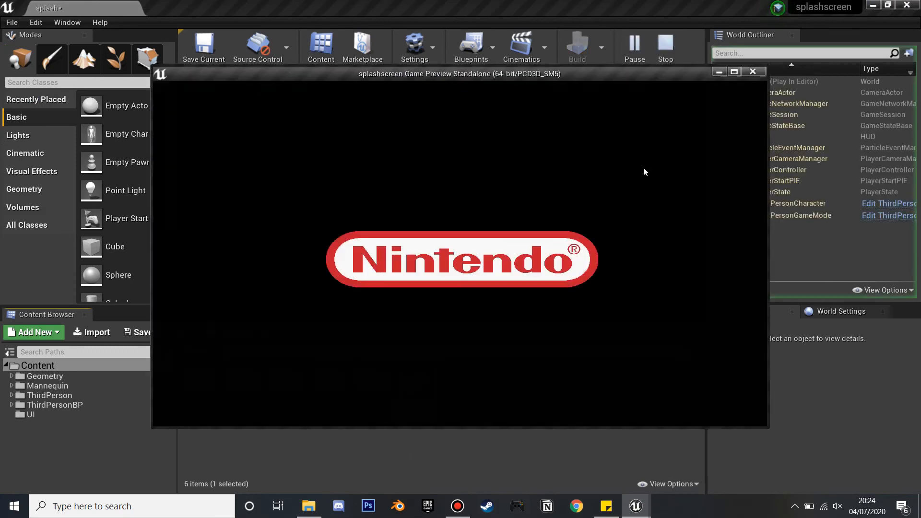